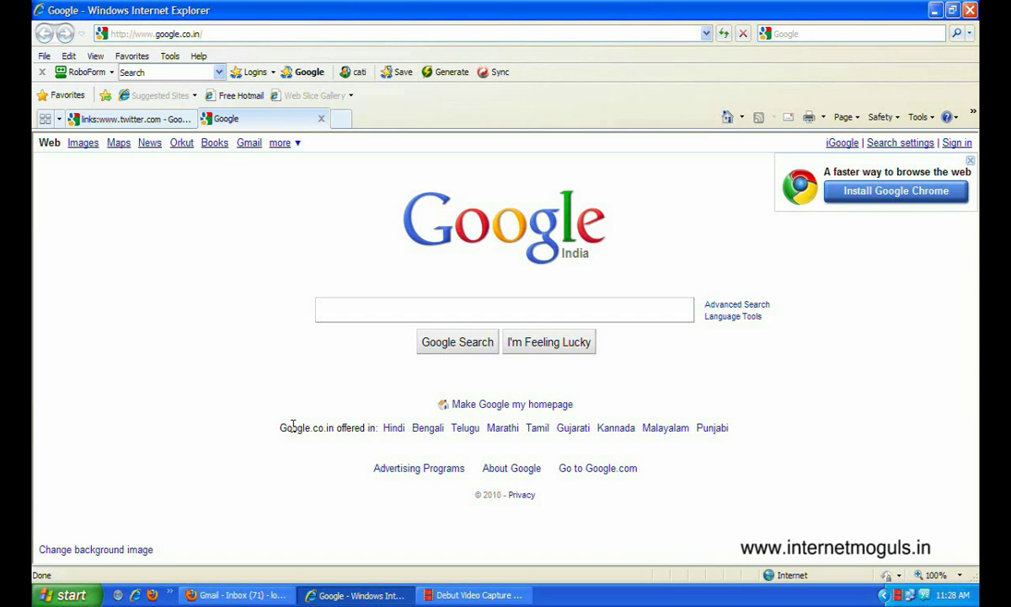
left_click(504, 311)
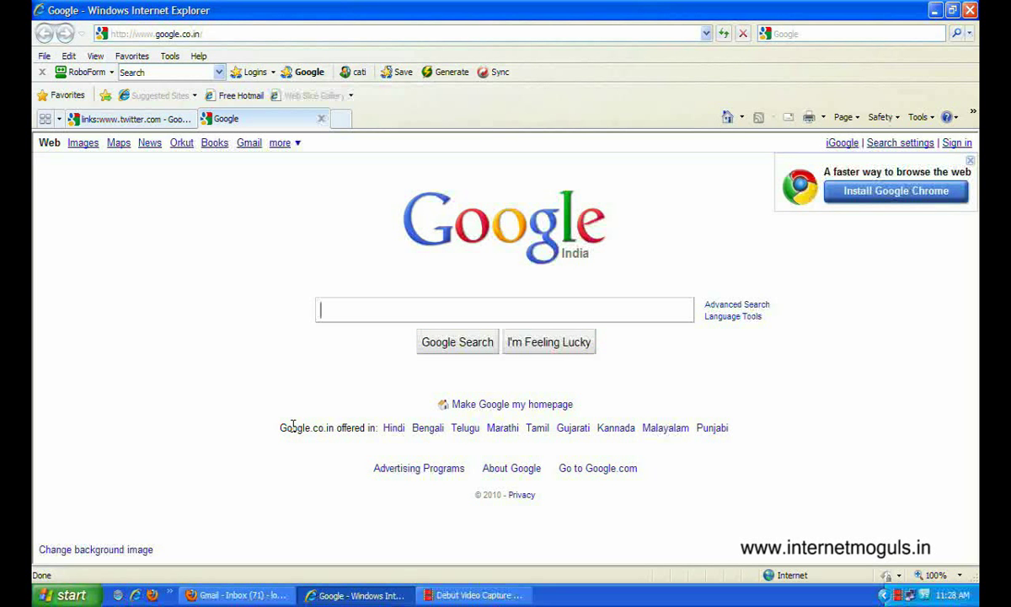
mouse_move(374, 486)
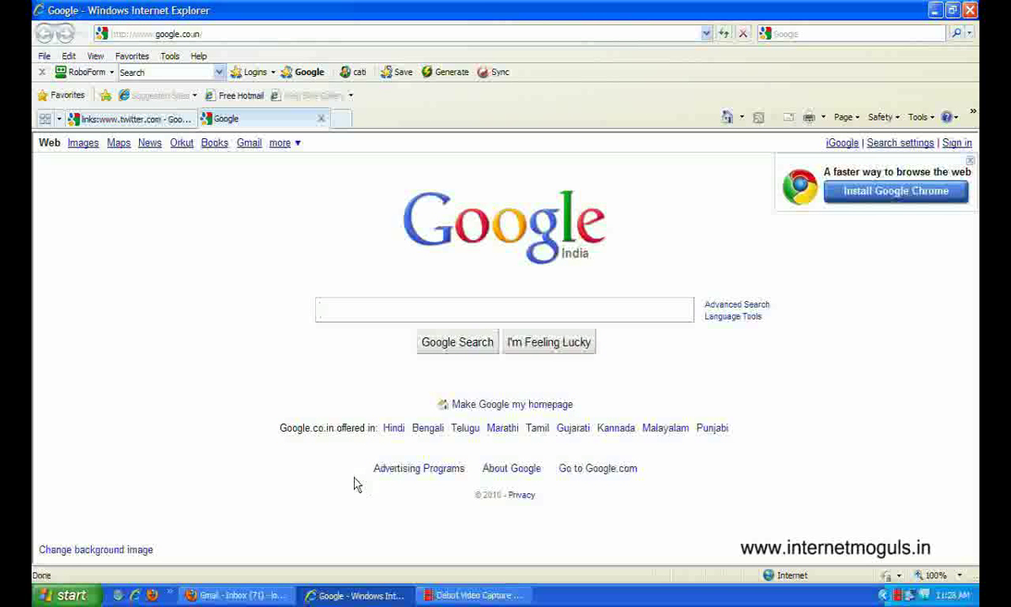
mouse_move(348, 485)
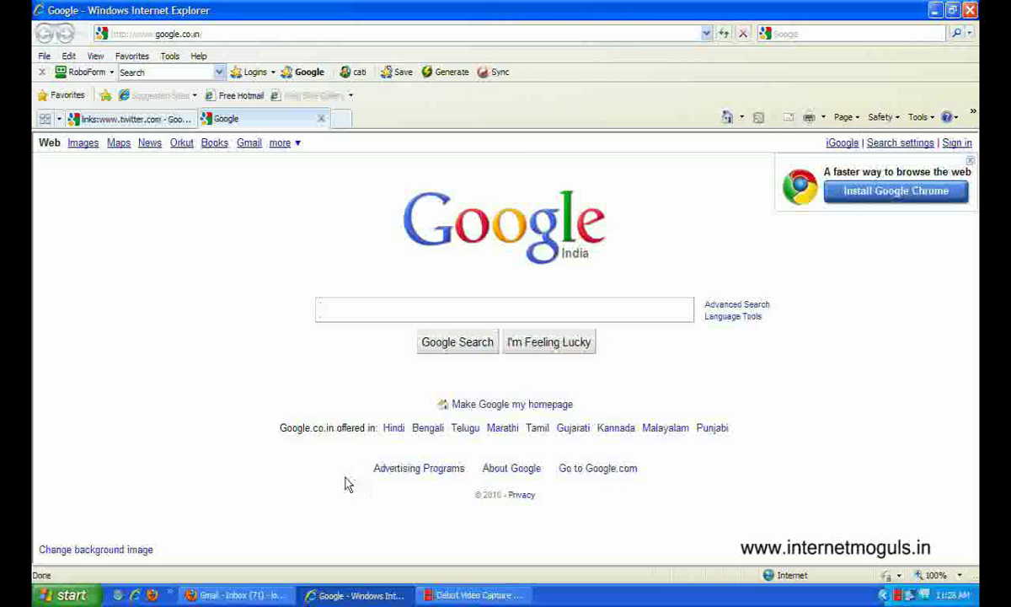
mouse_move(327, 403)
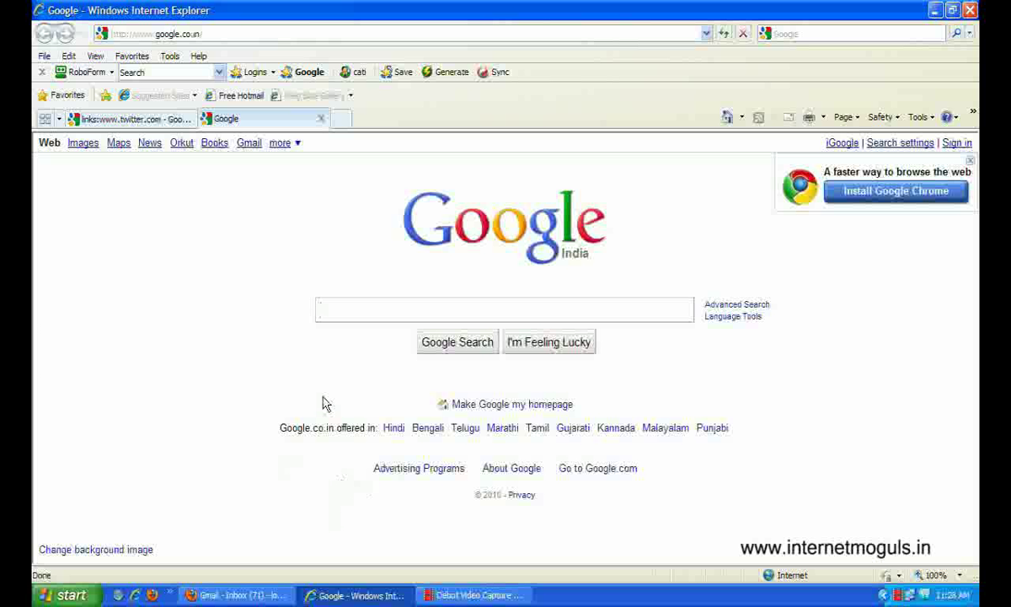
mouse_move(320, 409)
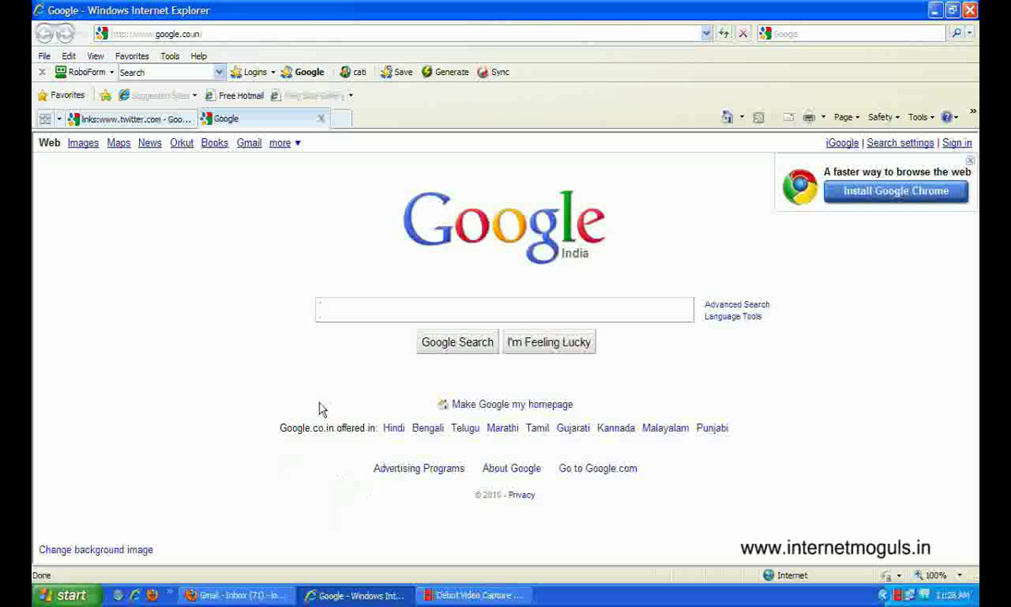
left_click(504, 310)
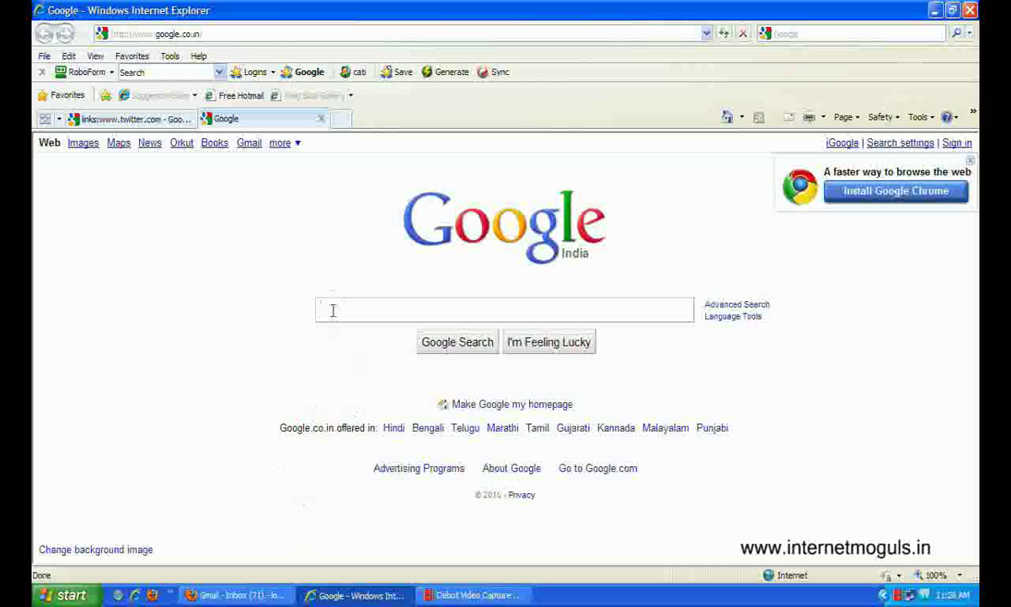
type("link:")
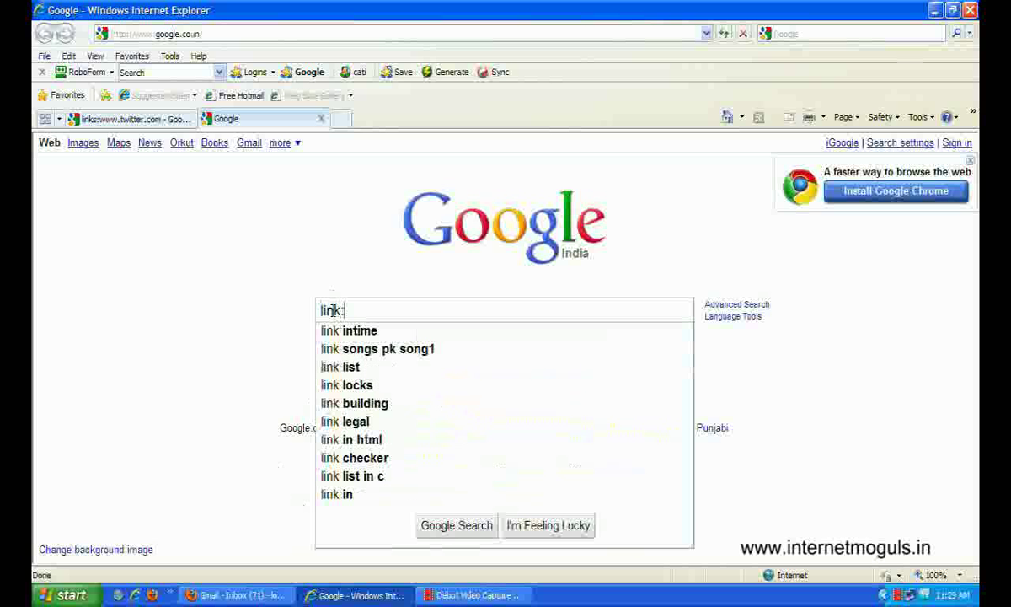
type("w")
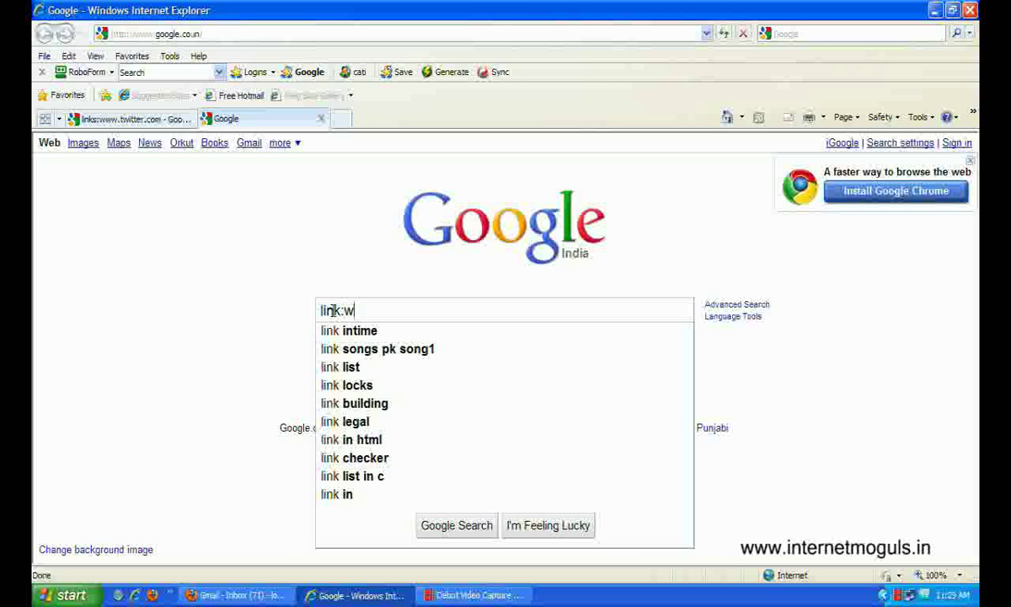
type("ww.che")
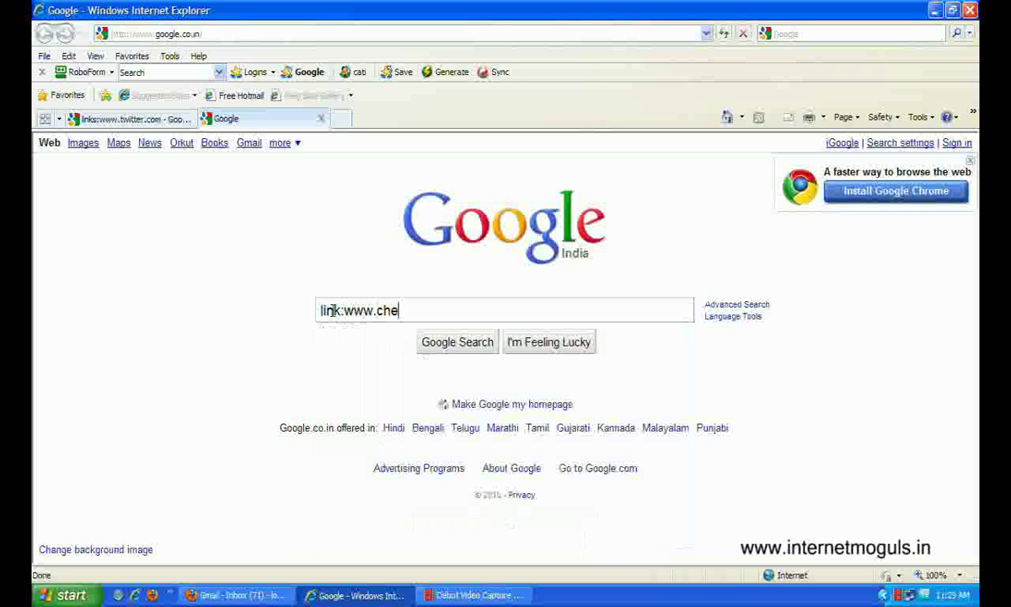
type("apairticketsjai")
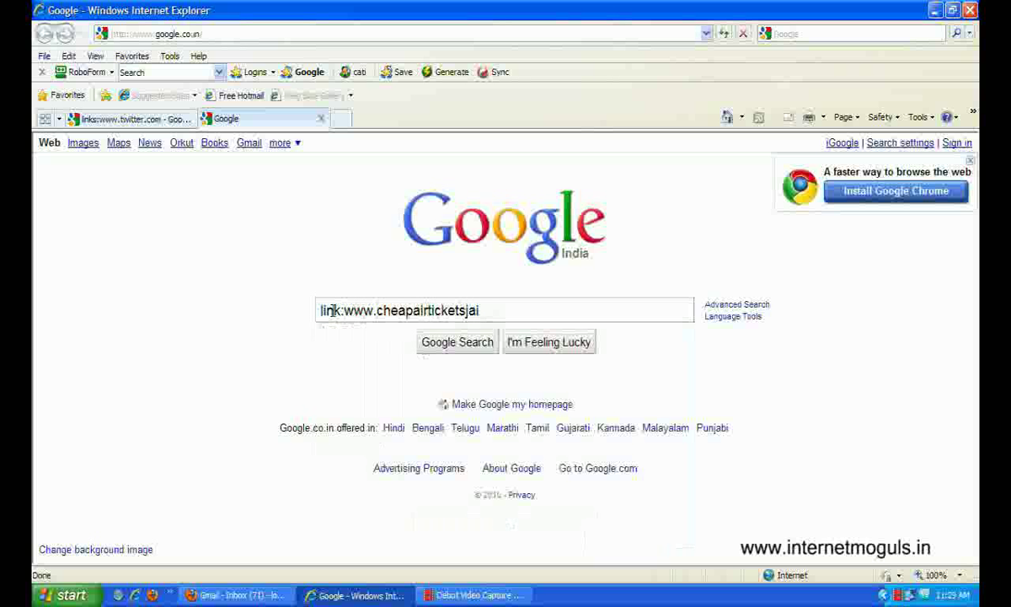
type("pur.")
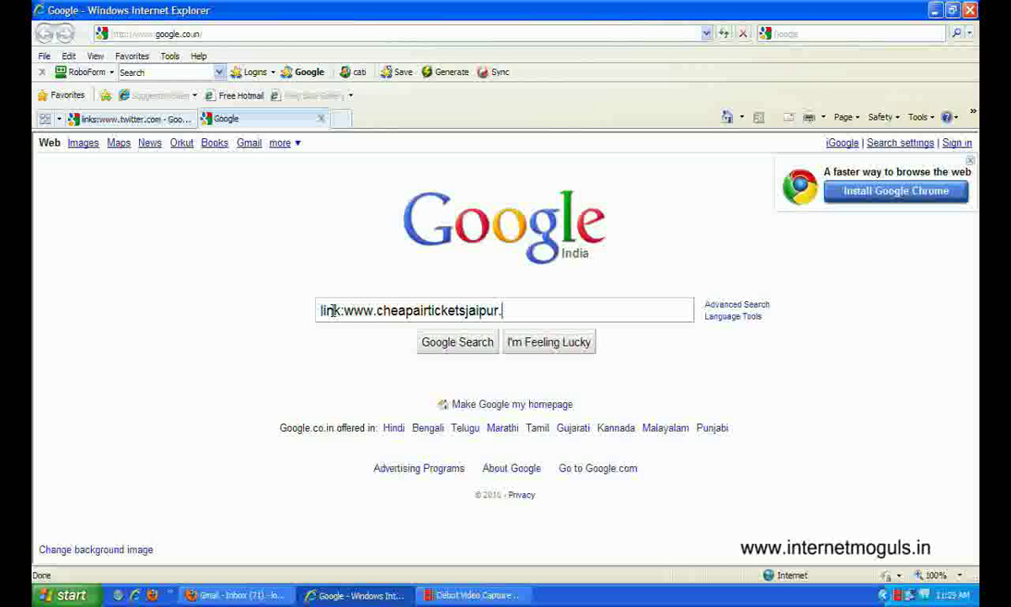
type("com")
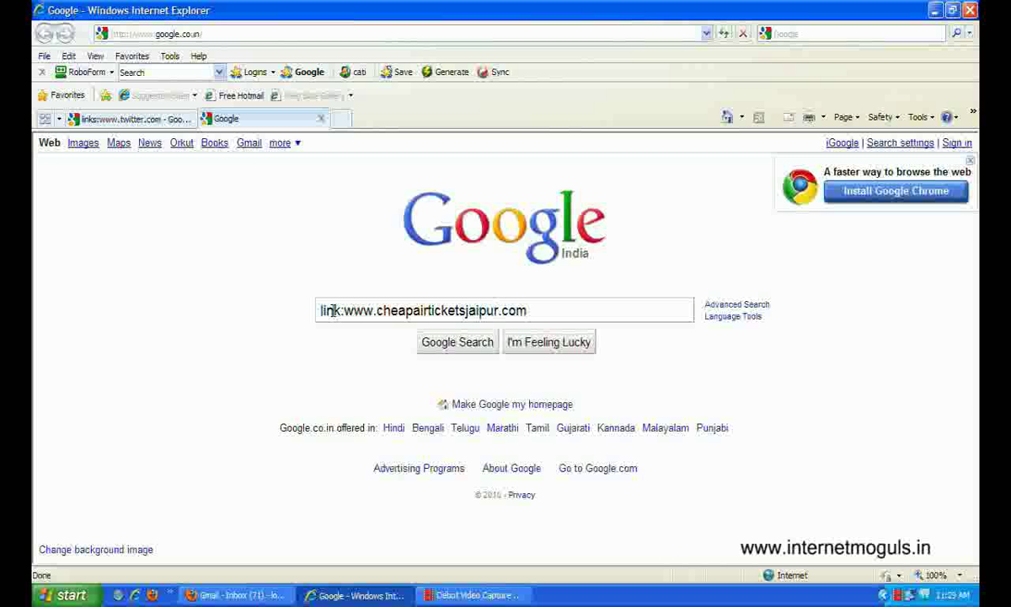
left_click(457, 341)
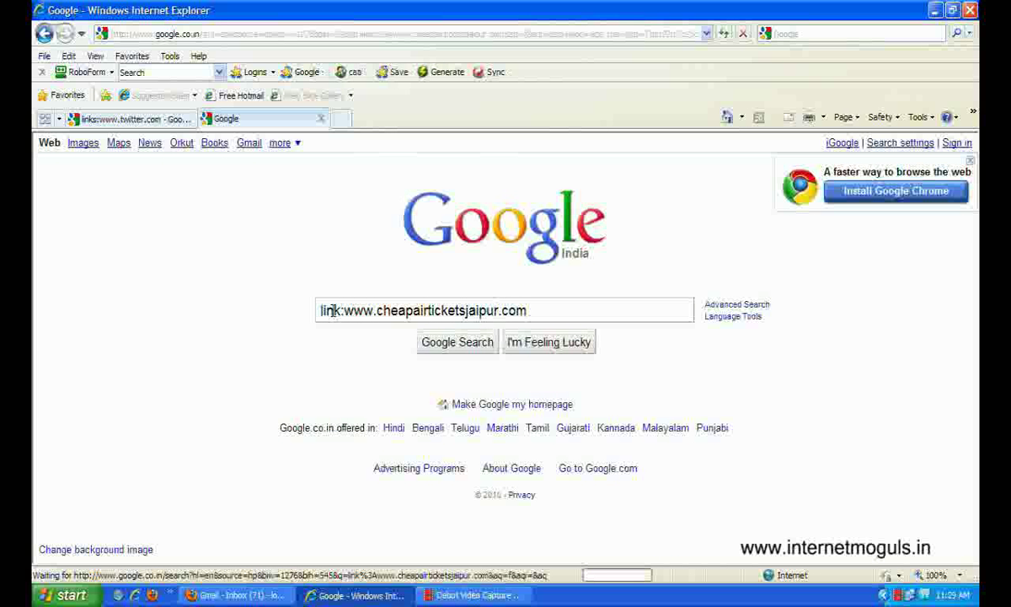
left_click(457, 340)
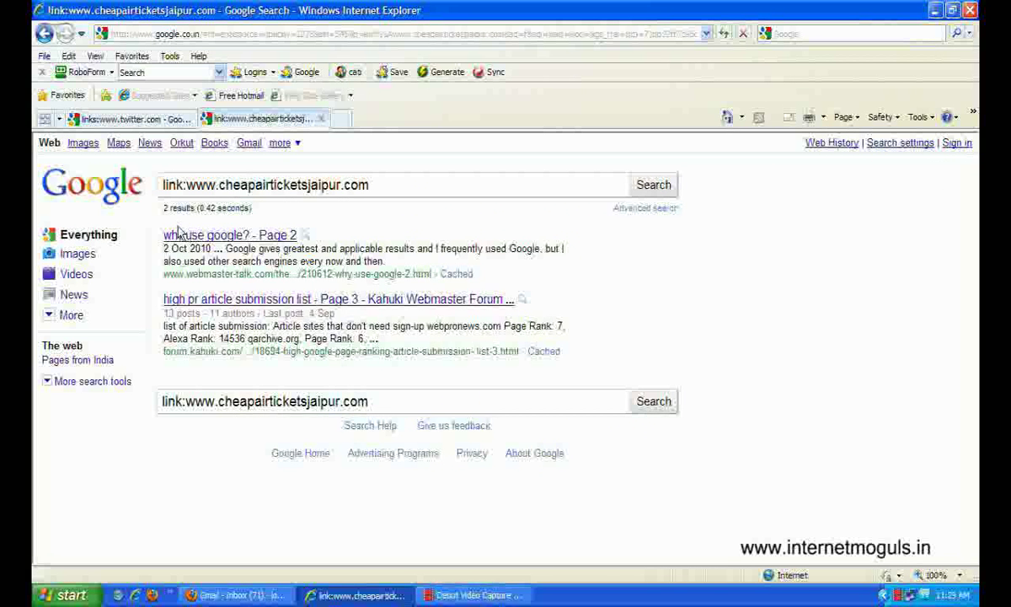
mouse_move(192, 222)
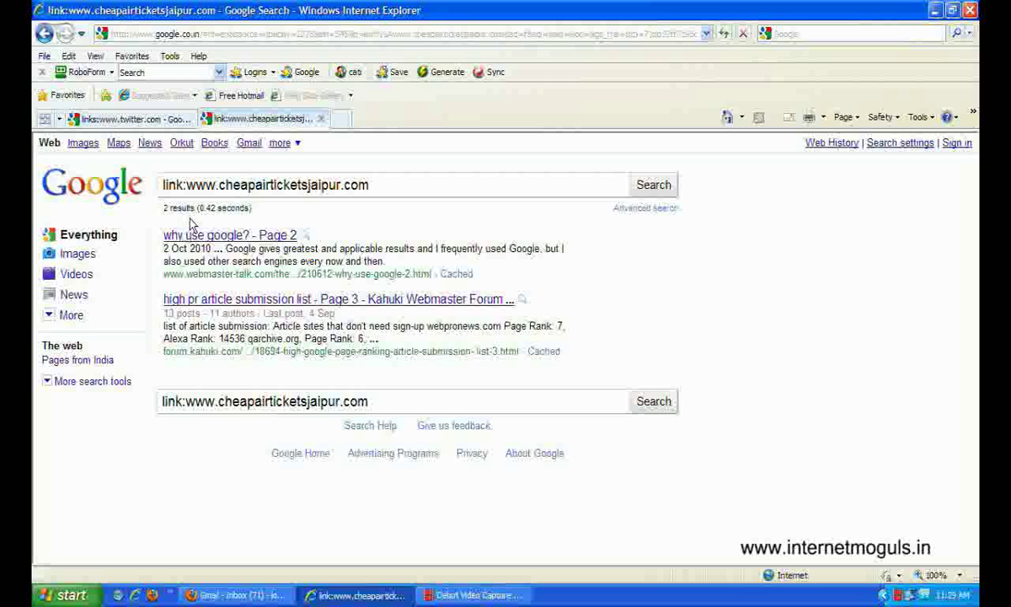
mouse_move(184, 229)
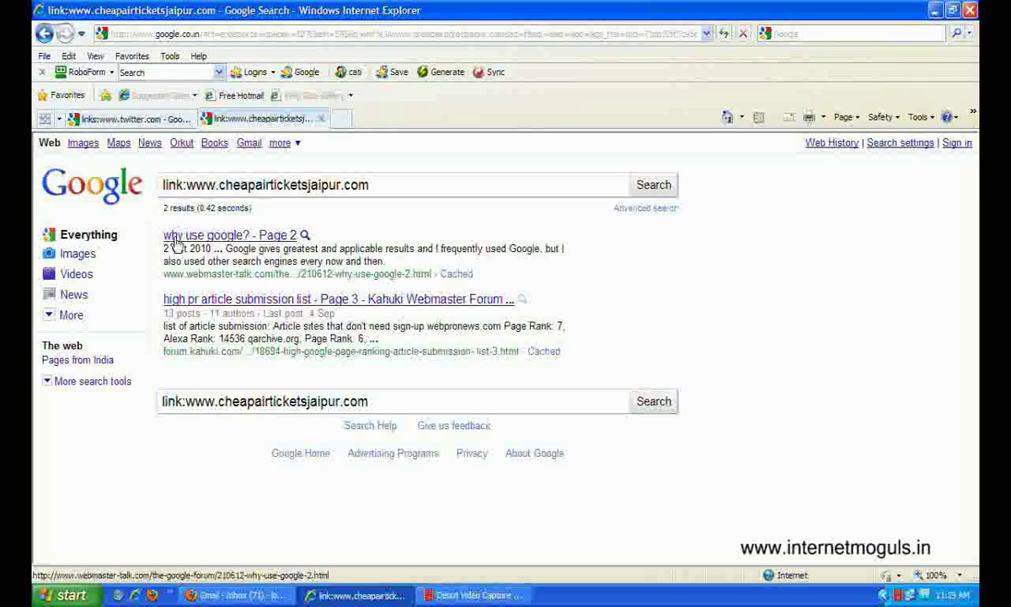
mouse_move(174, 295)
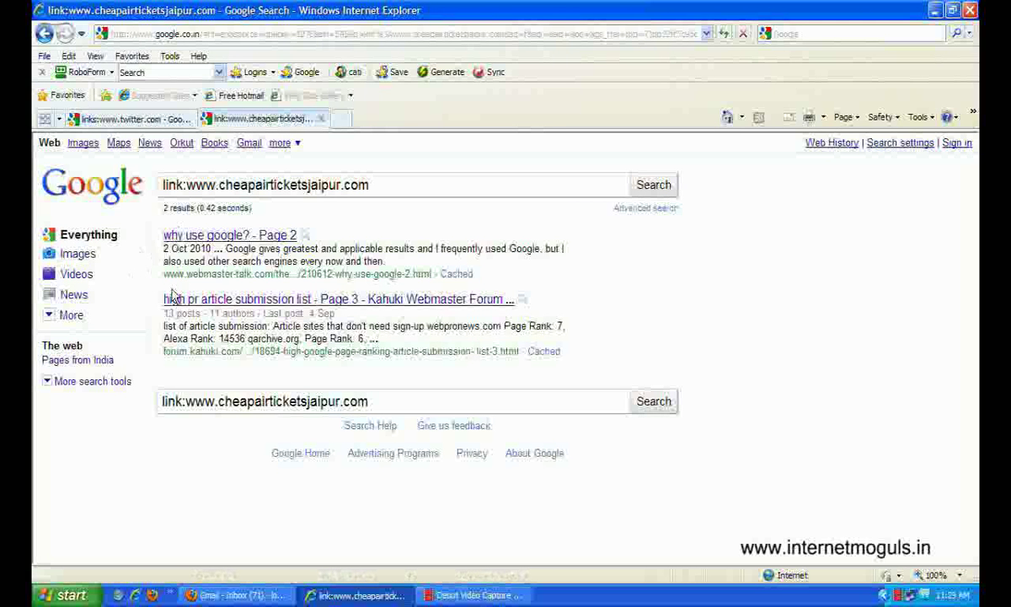
mouse_move(189, 374)
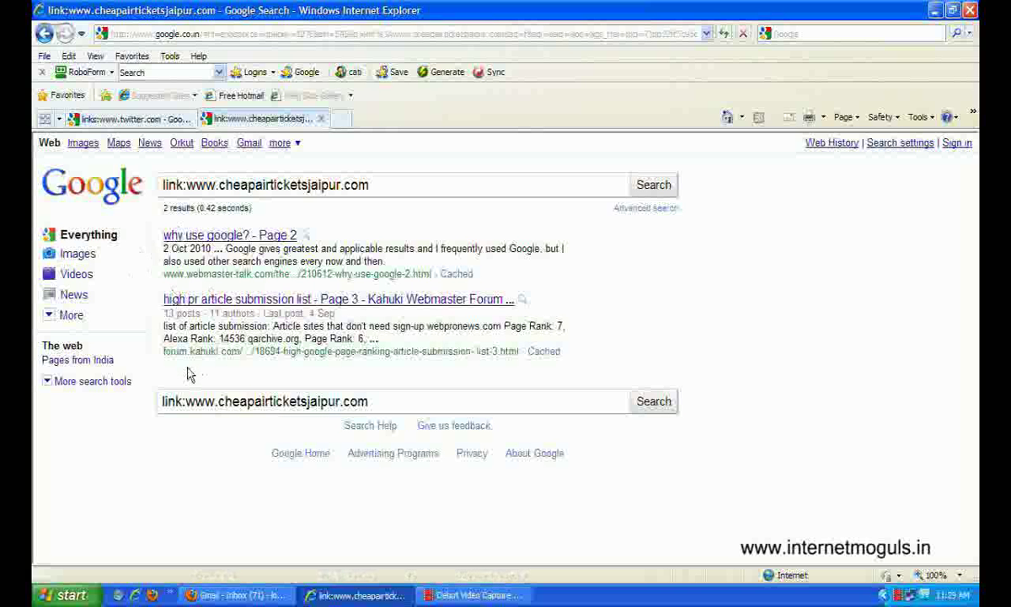
mouse_move(177, 374)
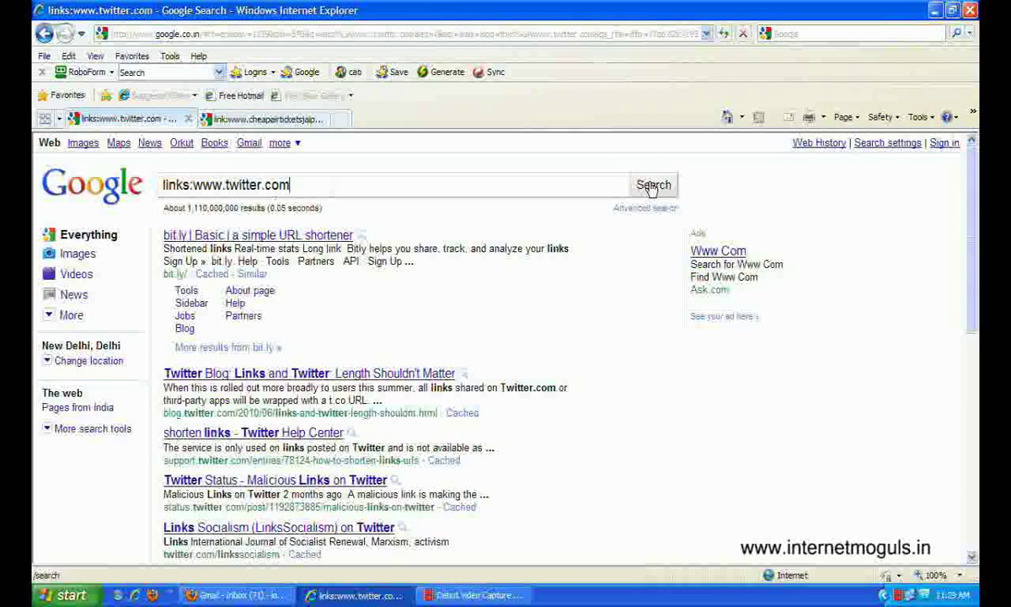
left_click(654, 184)
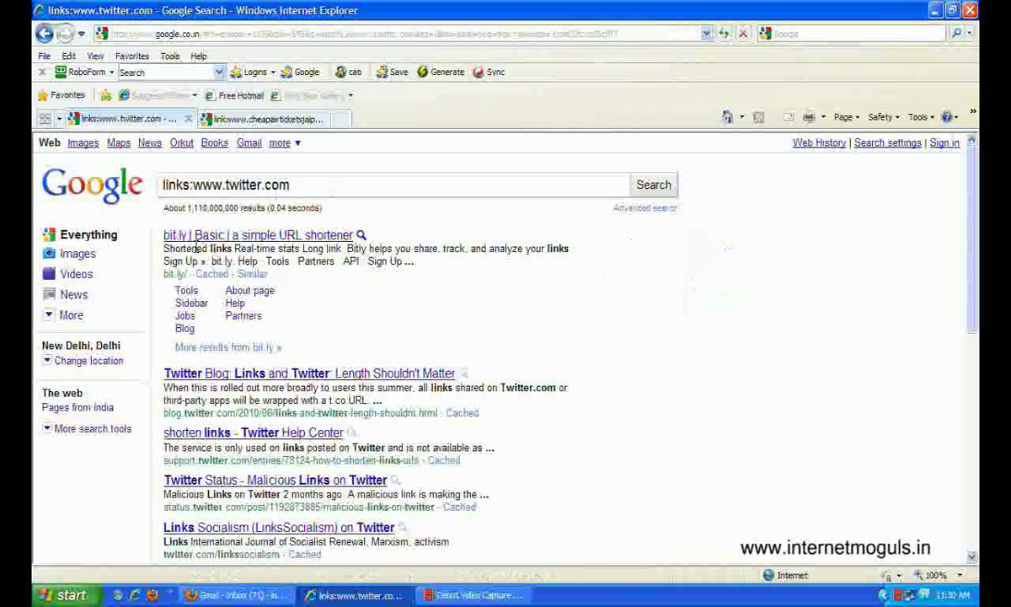
mouse_move(228, 246)
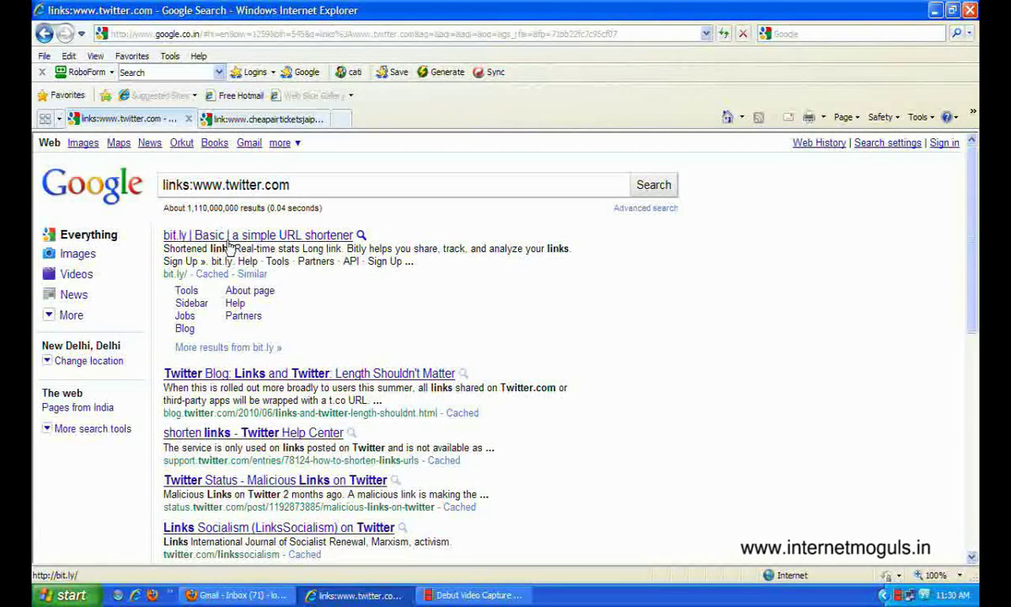
mouse_move(226, 253)
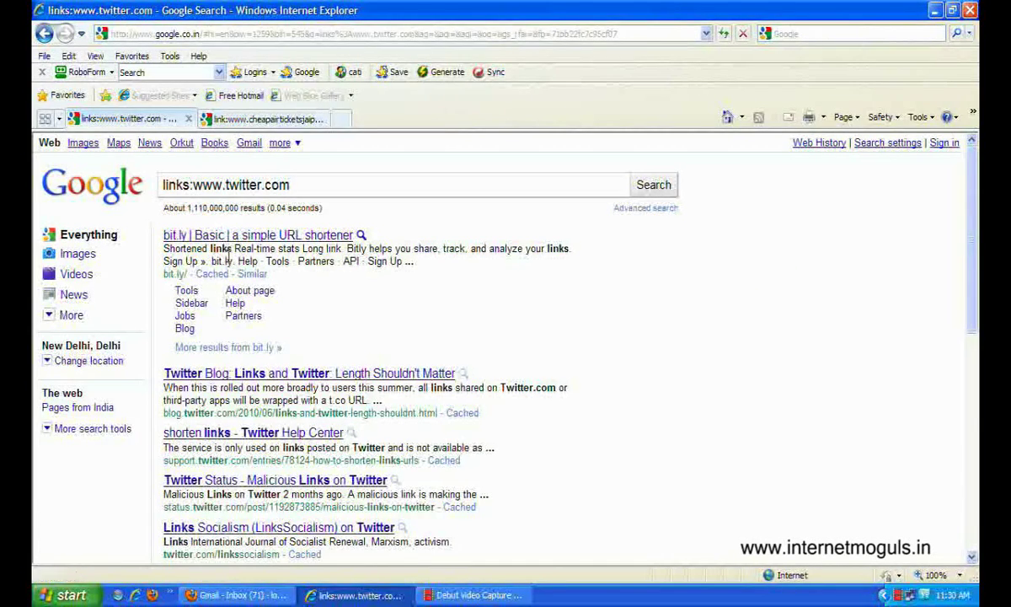
scroll("down", 3)
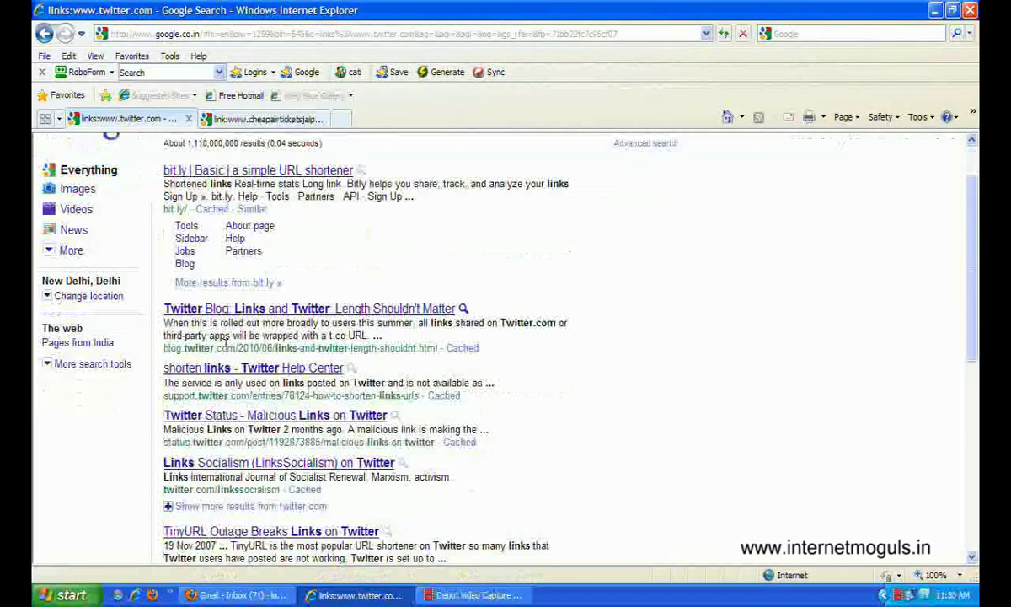
scroll("down", 3)
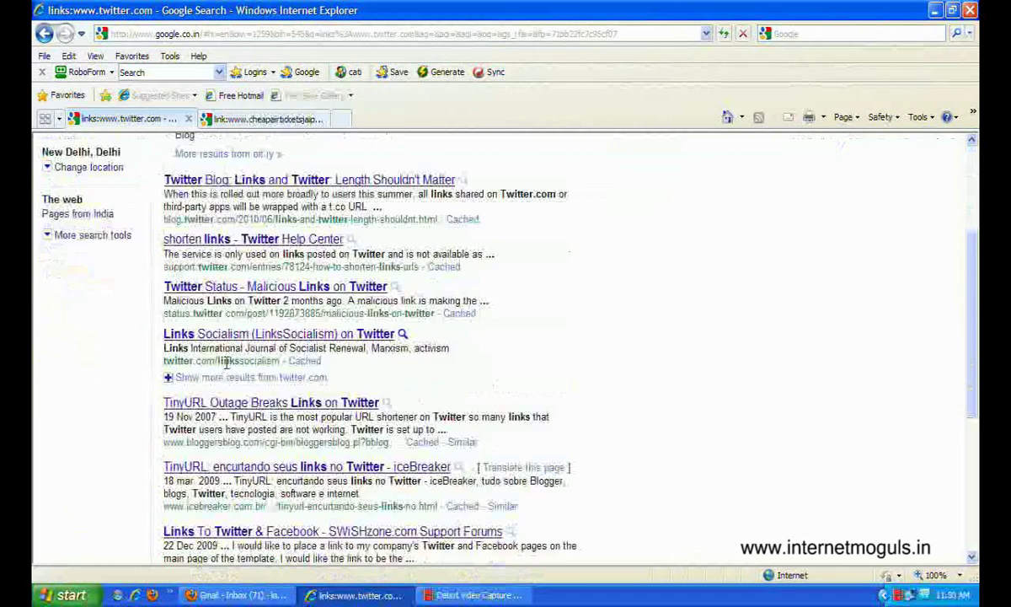
scroll("up", 3)
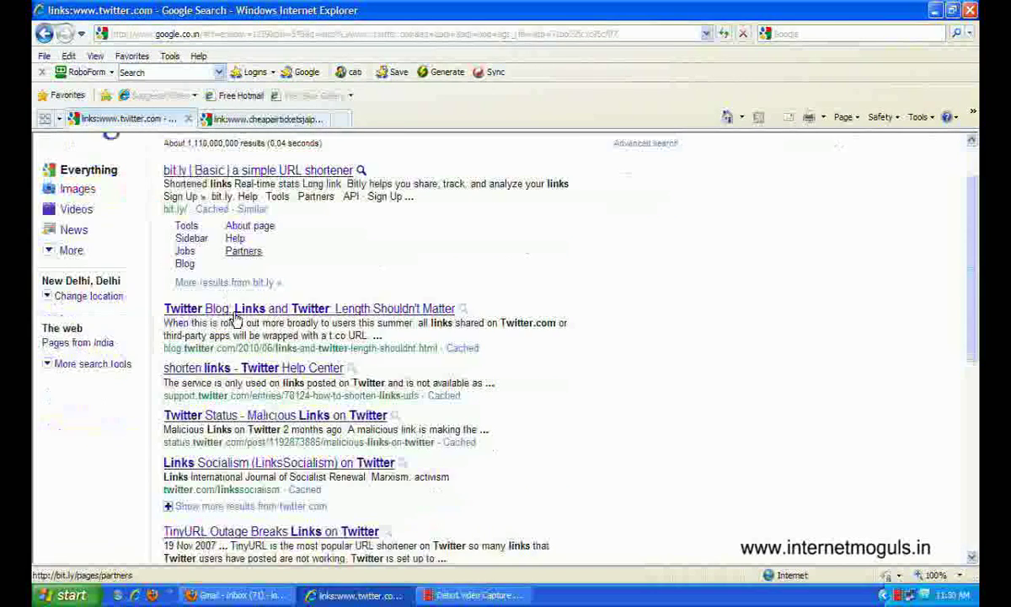
mouse_move(236, 309)
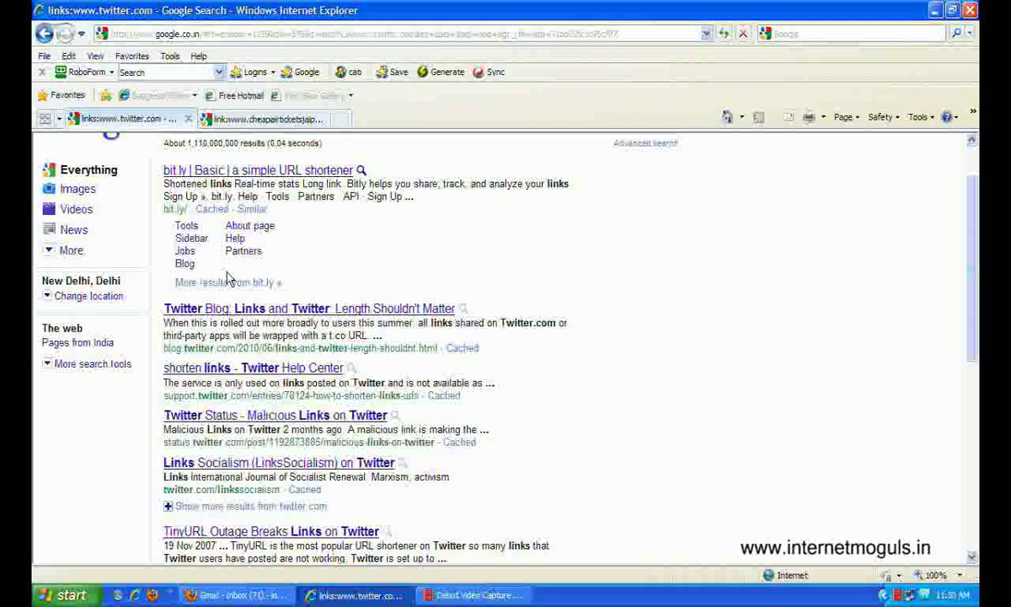
mouse_move(270, 251)
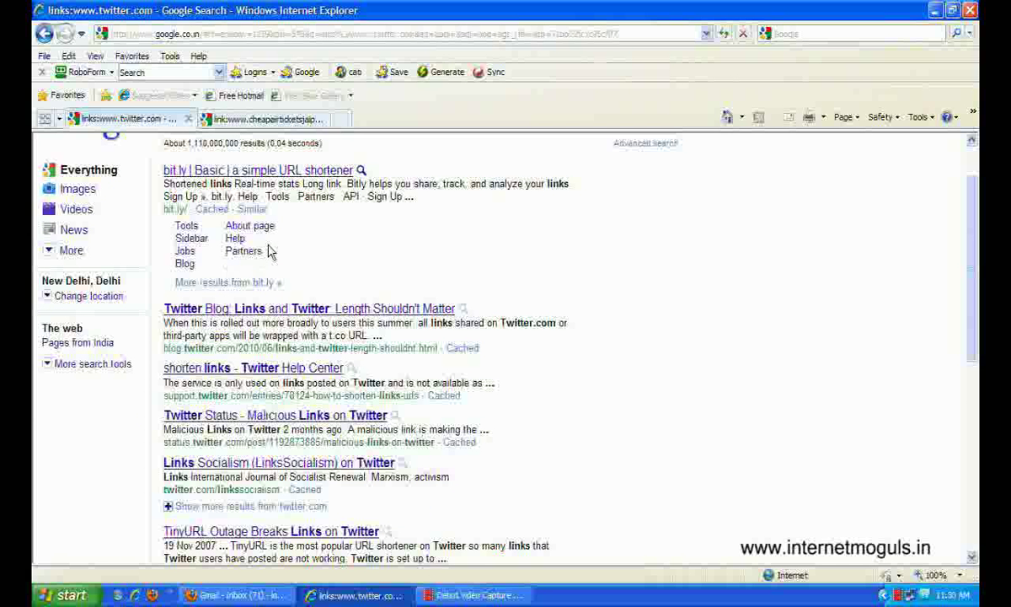
mouse_move(243, 250)
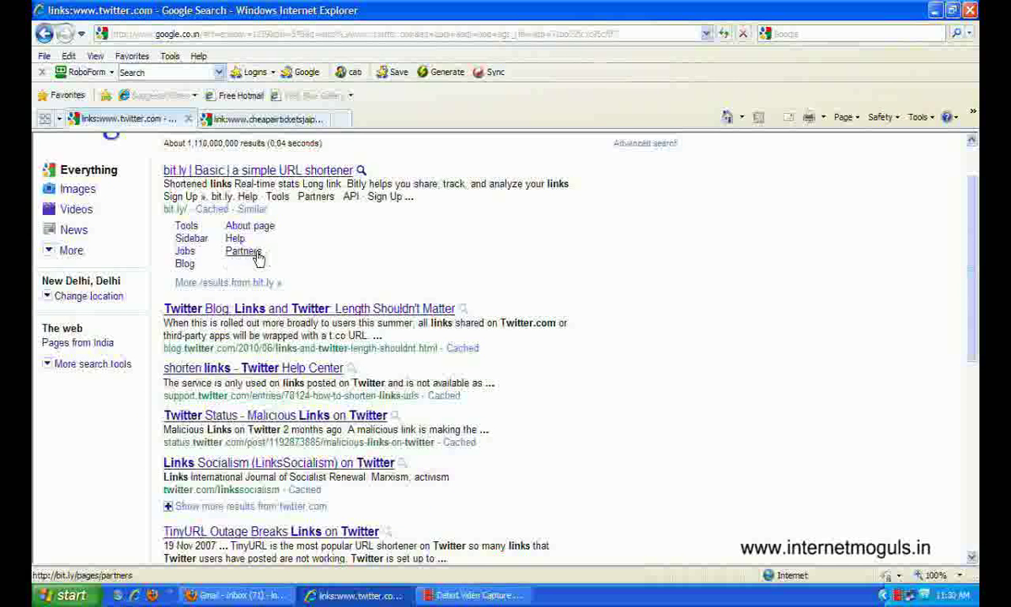
mouse_move(253, 263)
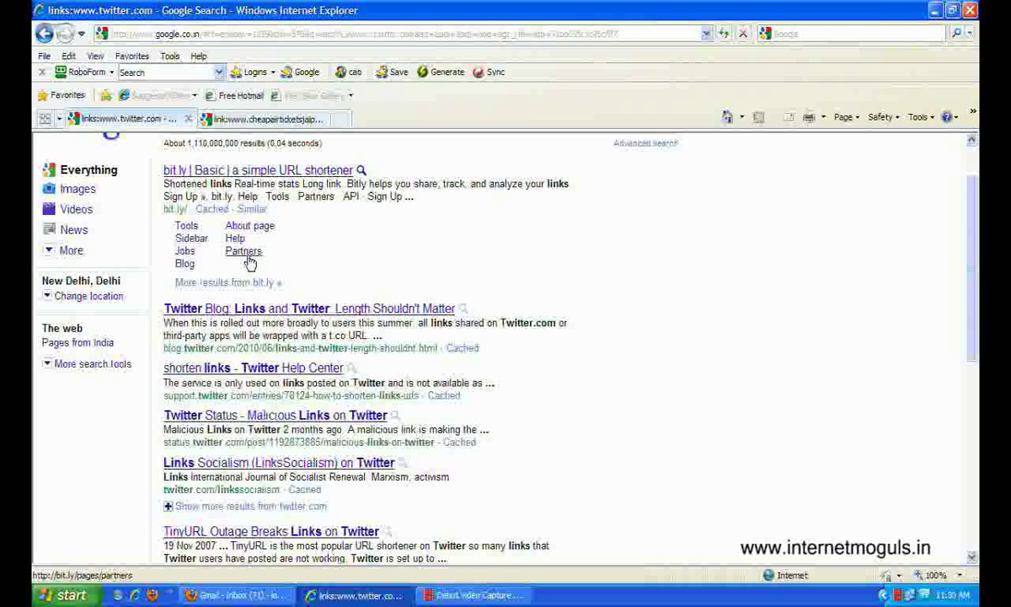
mouse_move(280, 255)
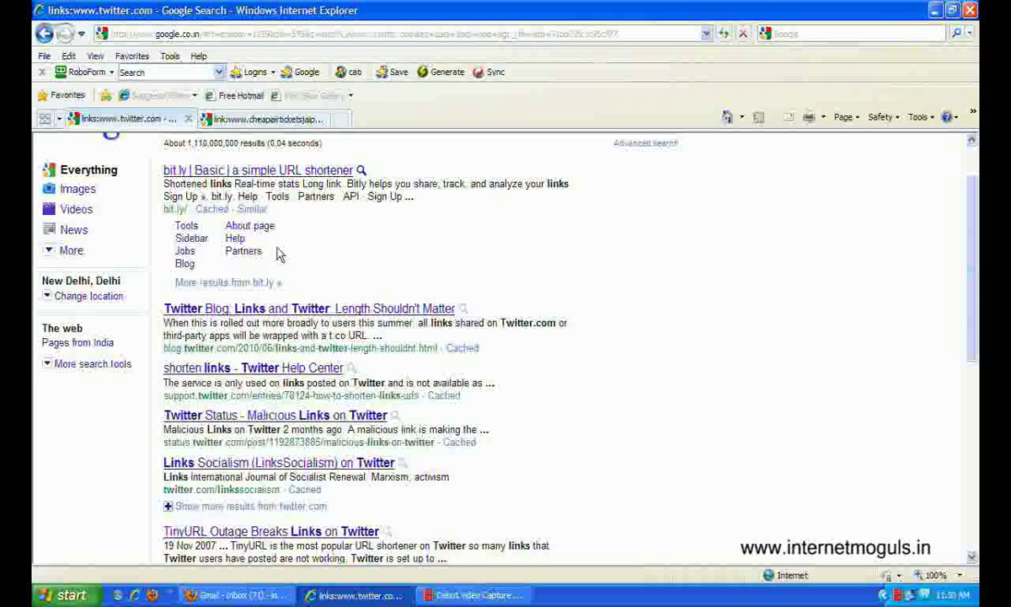